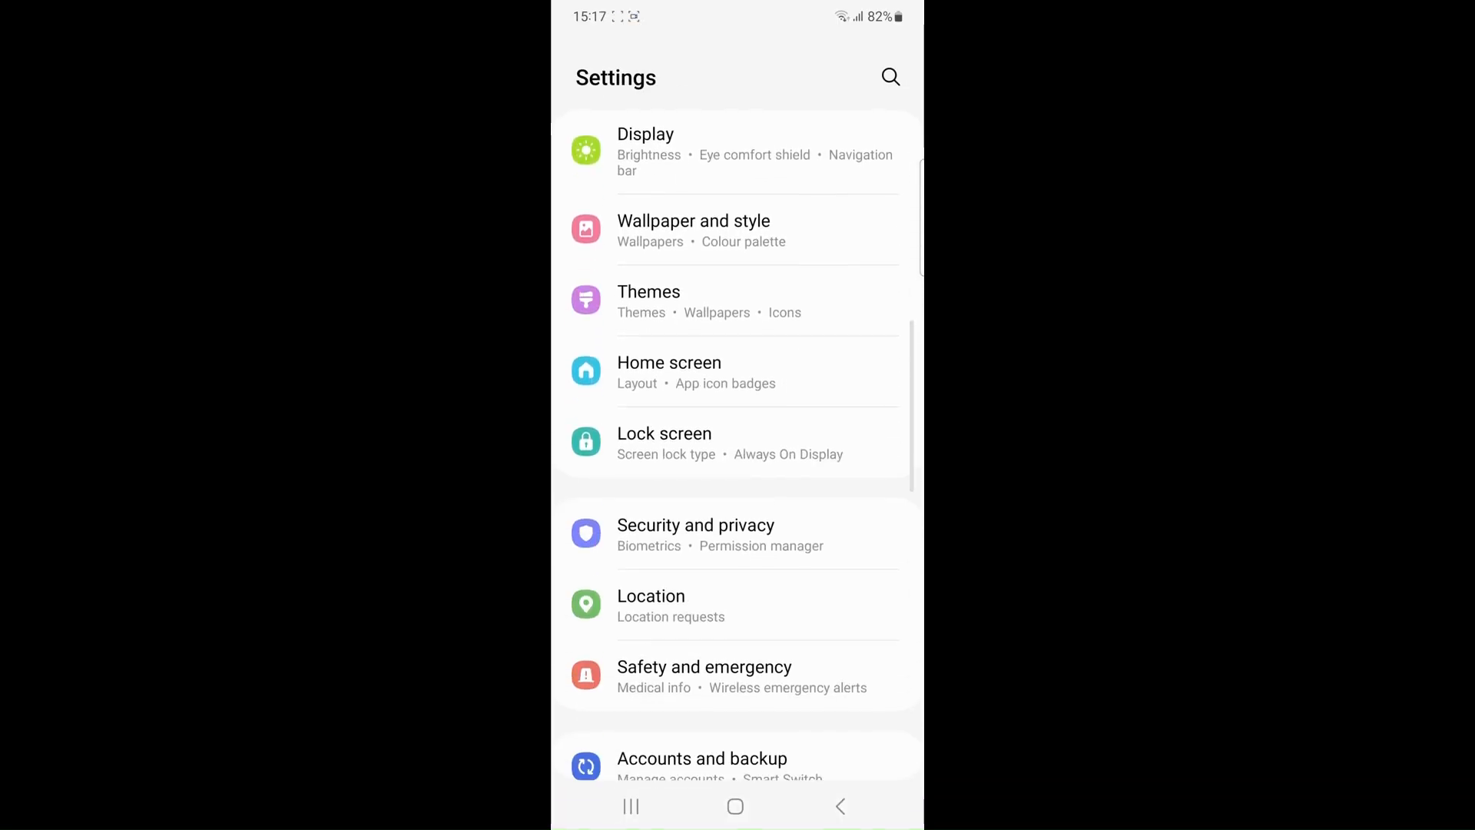
# Step: Go into Apps and pick Smart Switch from the installed app list
pyautogui.scroll(-3)
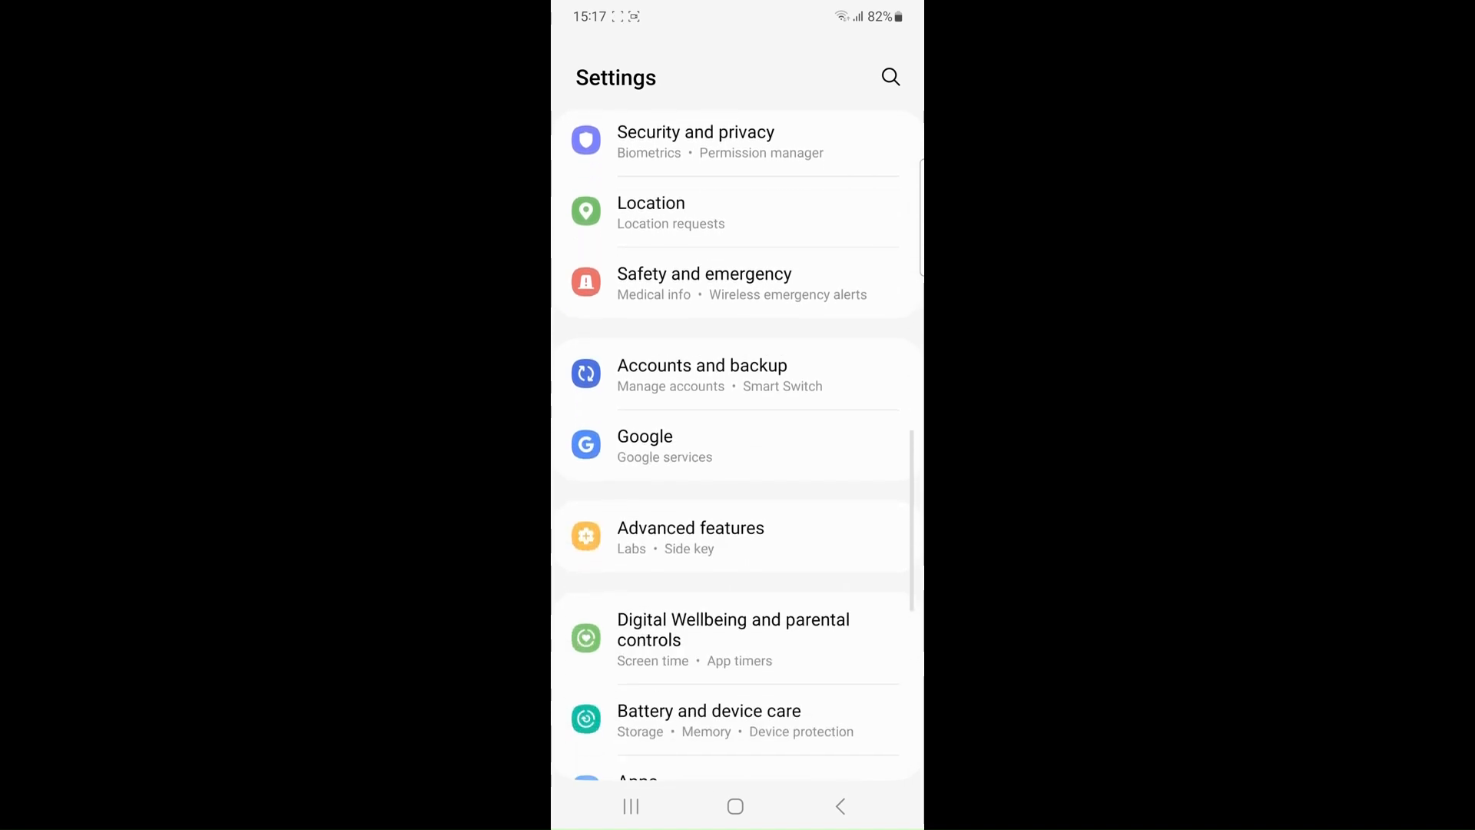
pyautogui.click(636, 779)
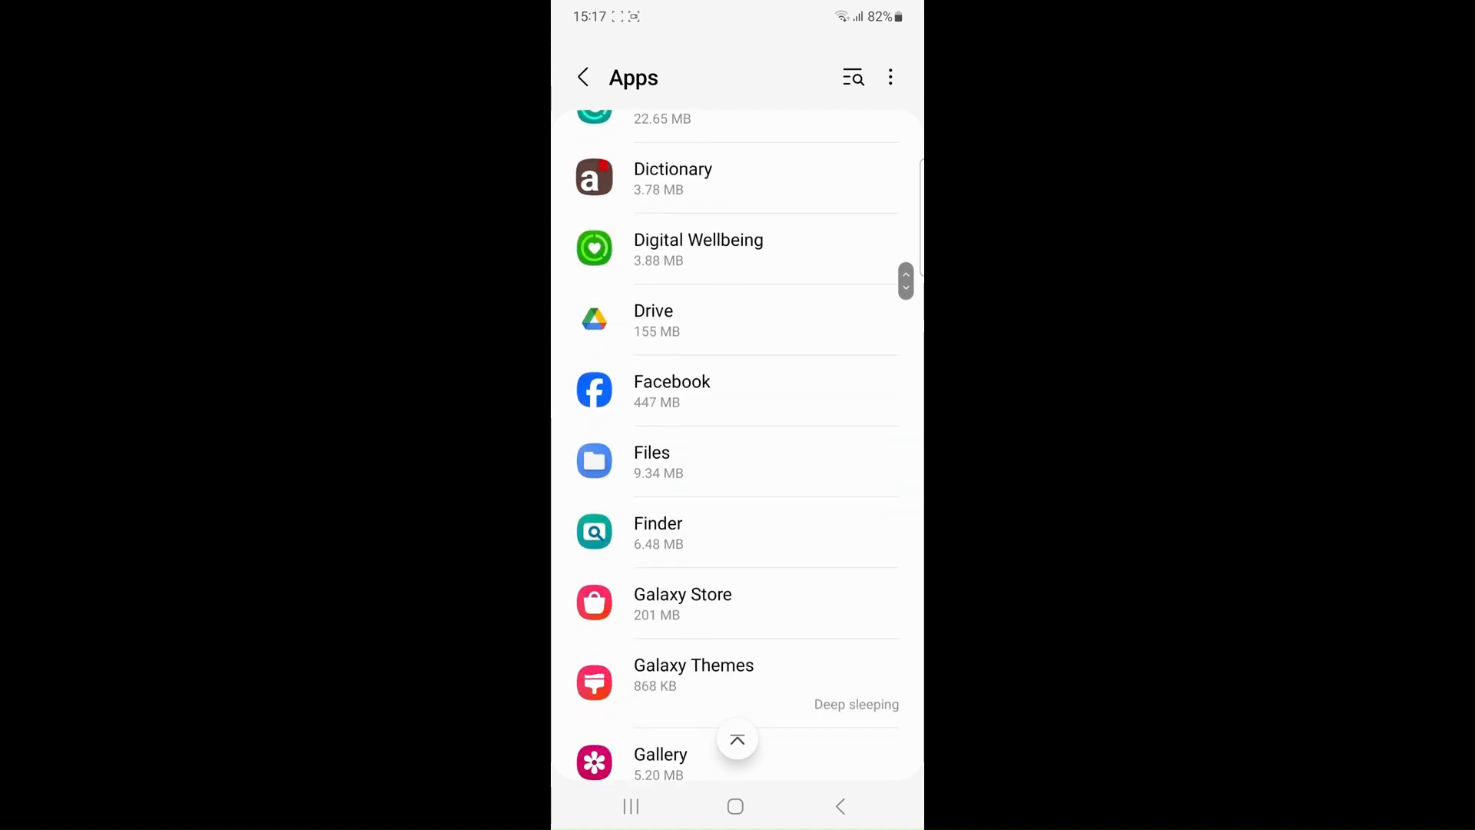
pyautogui.scroll(-3)
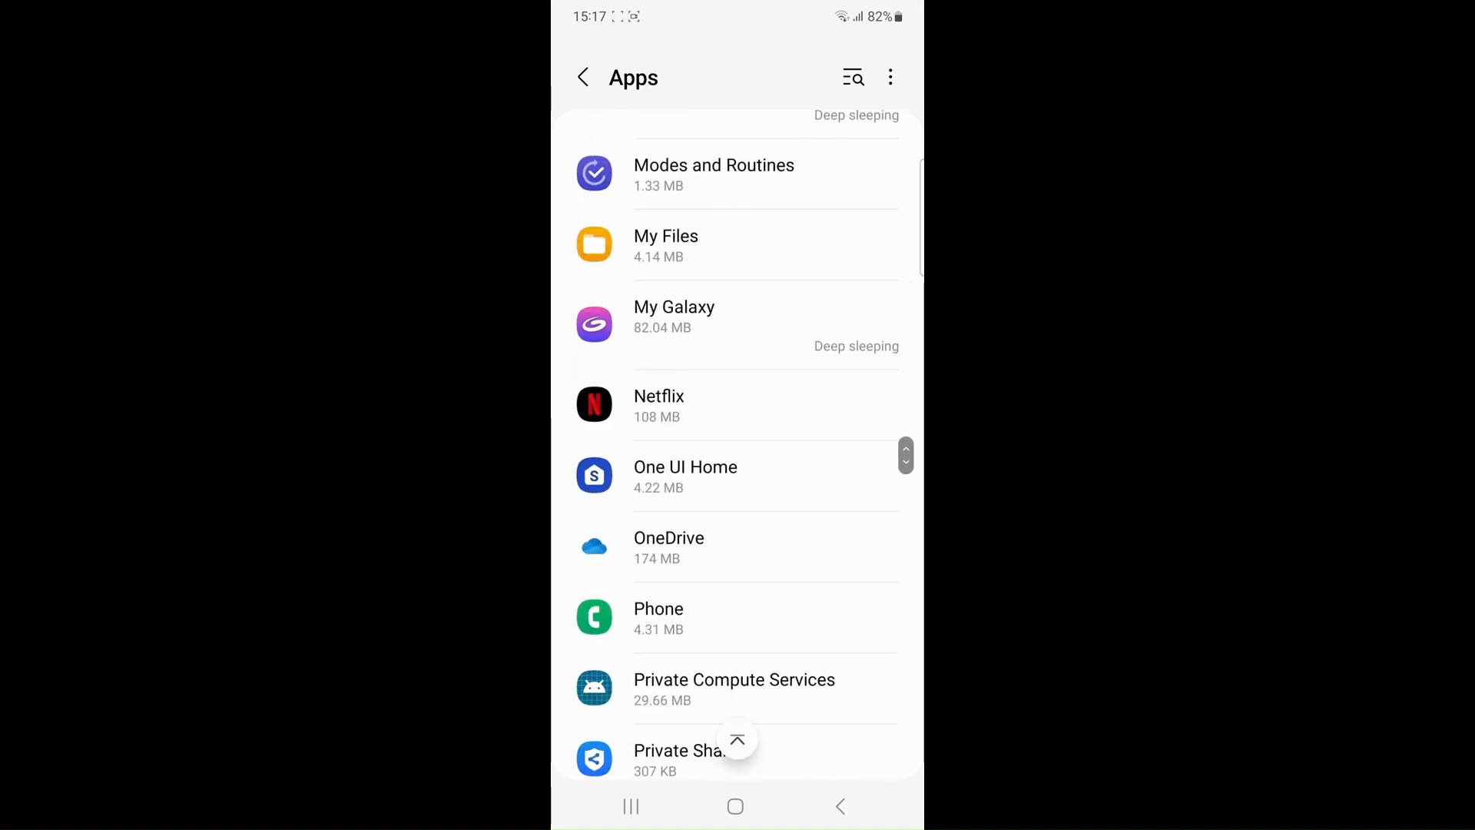
pyautogui.scroll(-3)
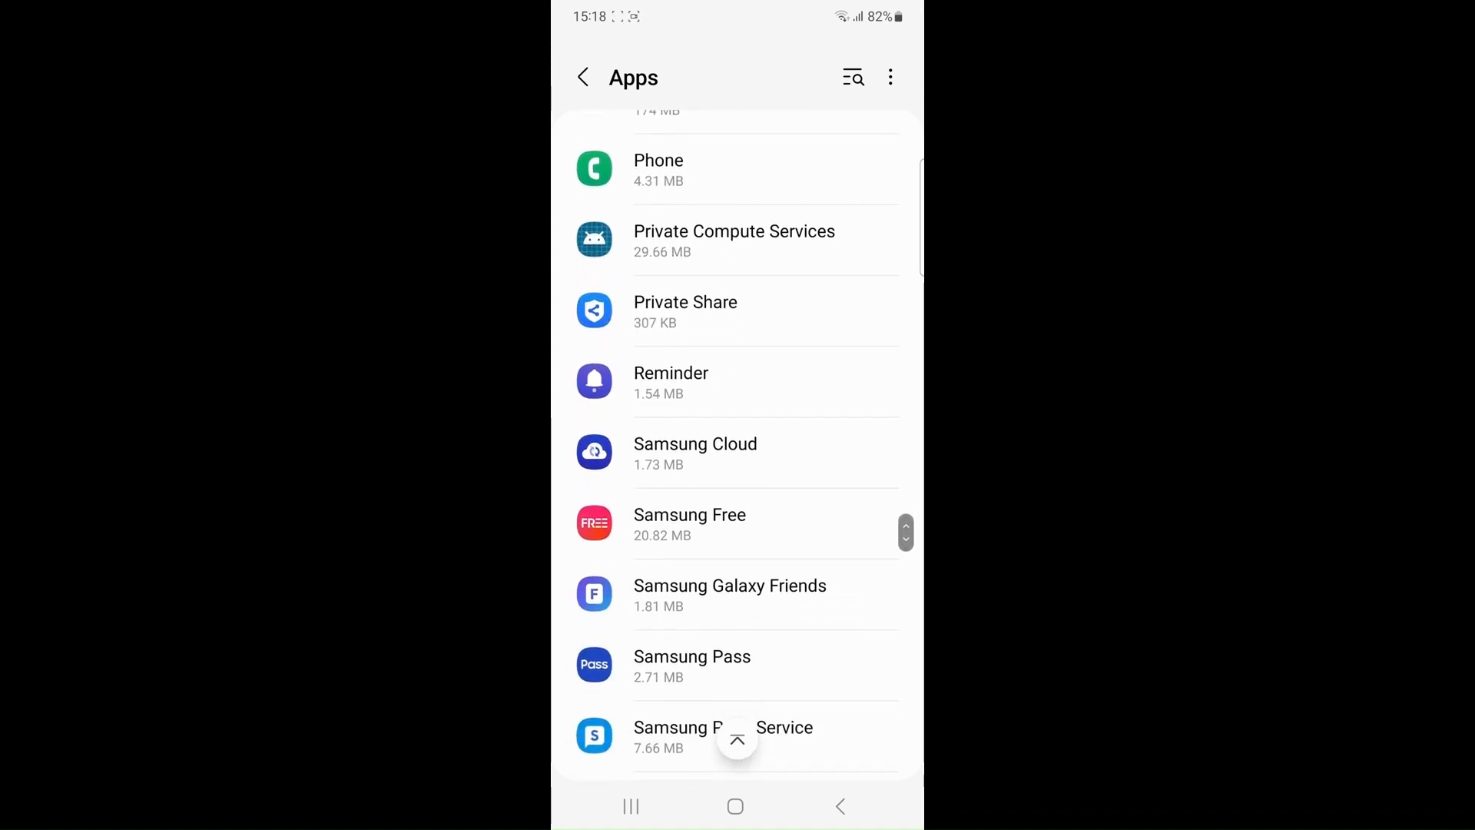
pyautogui.scroll(-3)
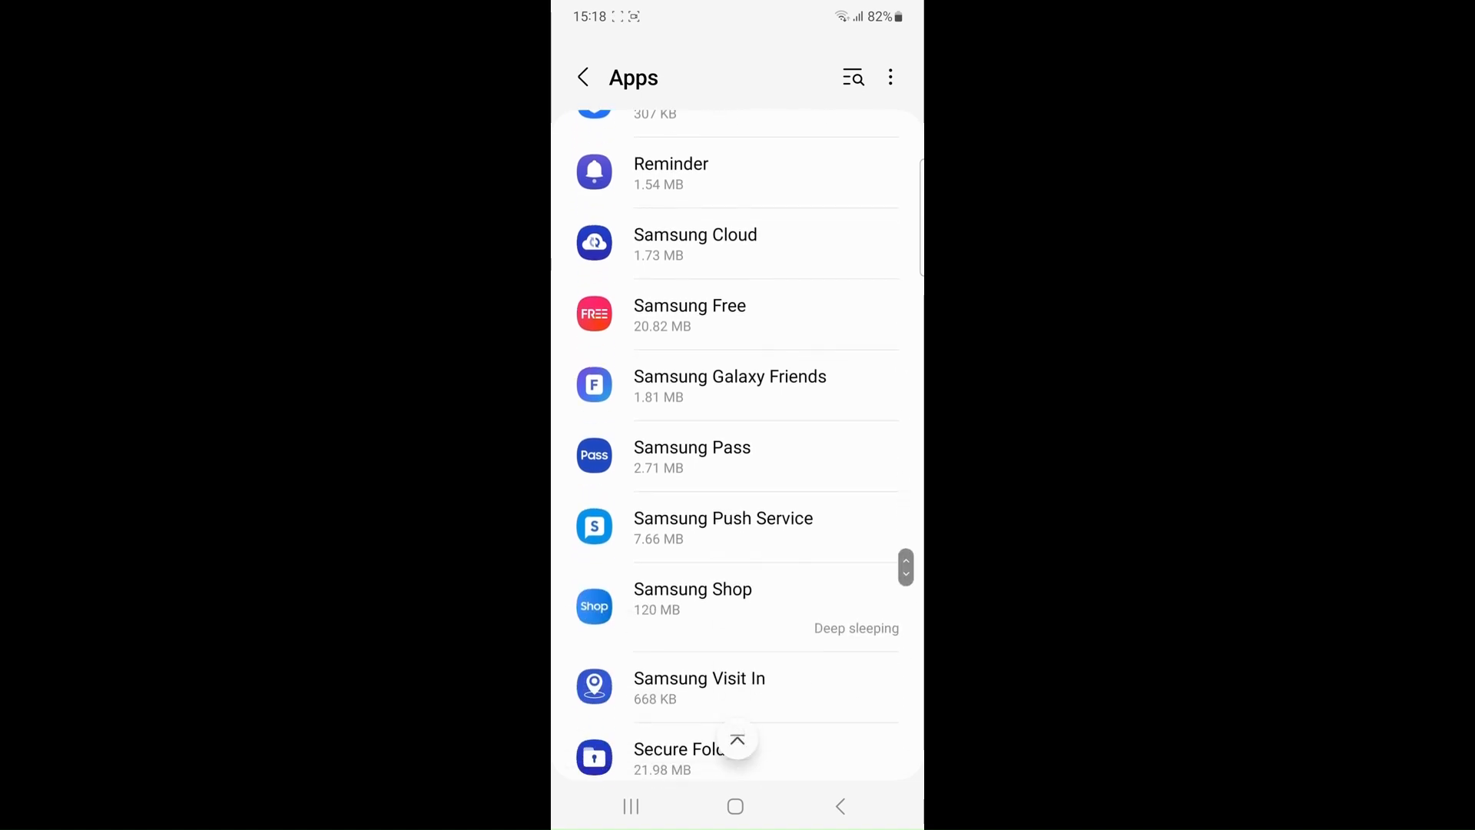
pyautogui.scroll(-3)
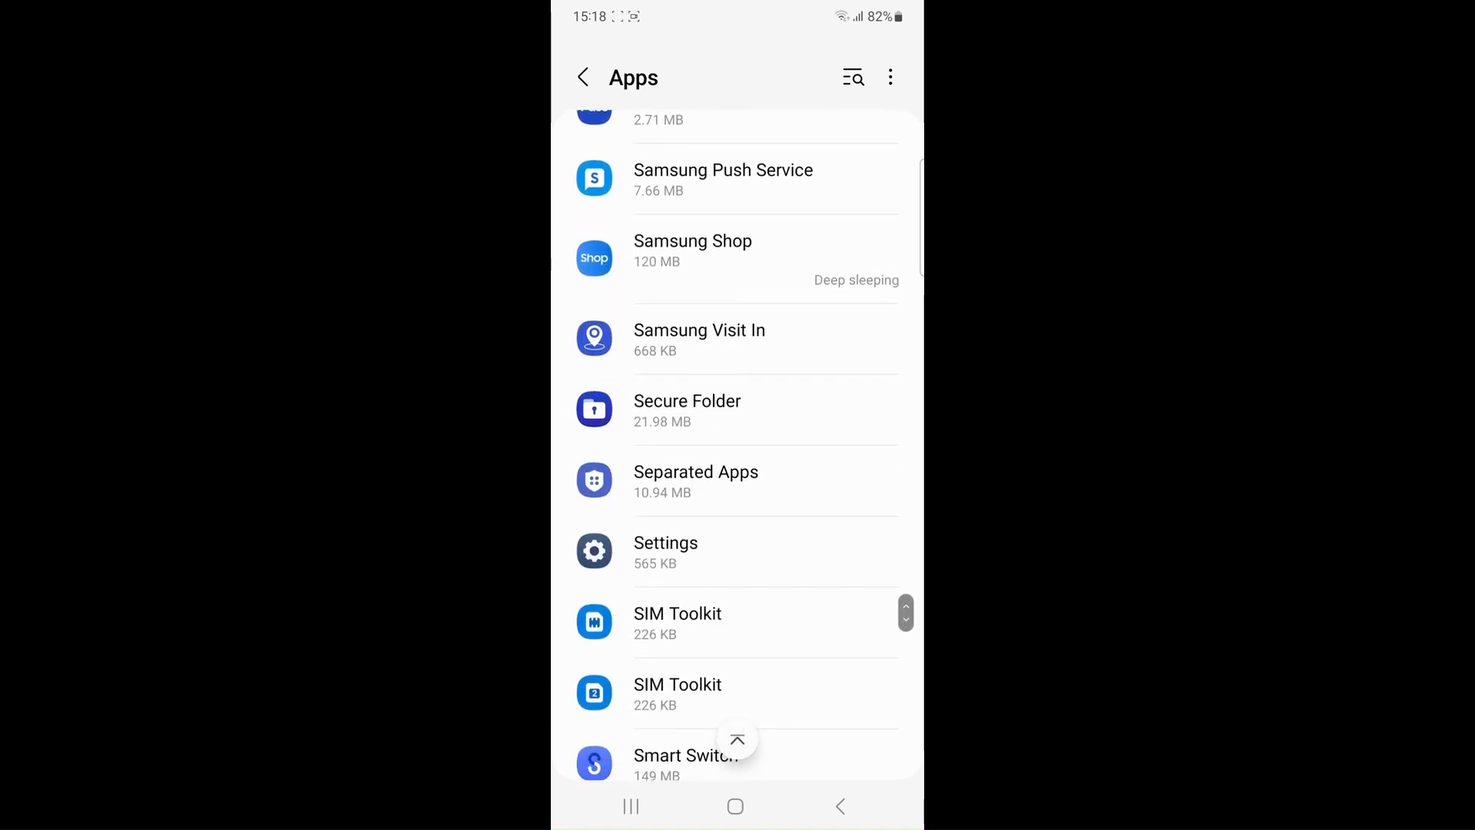
pyautogui.scroll(-3)
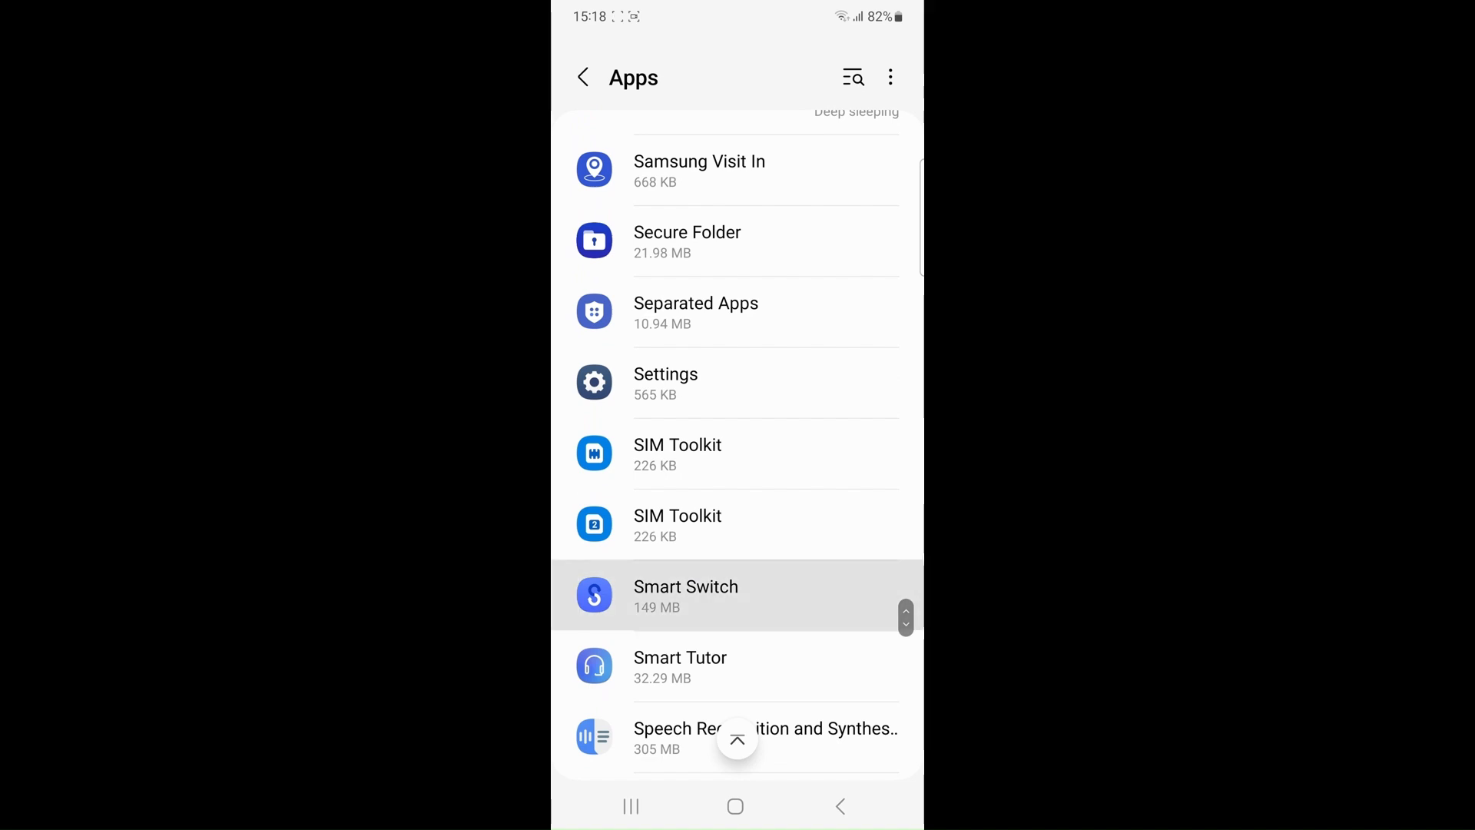
pyautogui.click(685, 595)
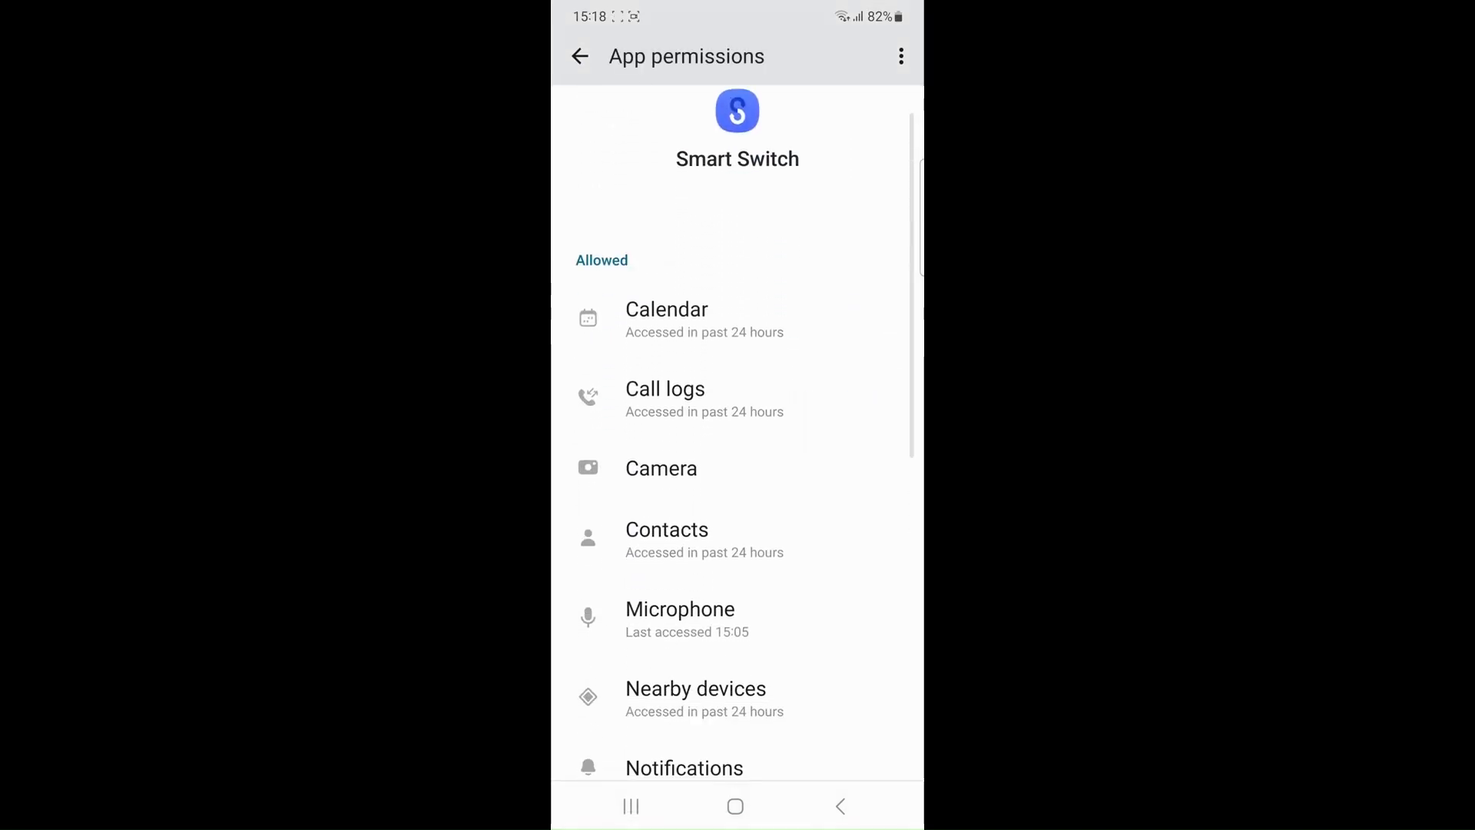
# Step: Scroll through Smart Switch's allowed permissions before leaving Settings for the app drawer
pyautogui.scroll(-3)
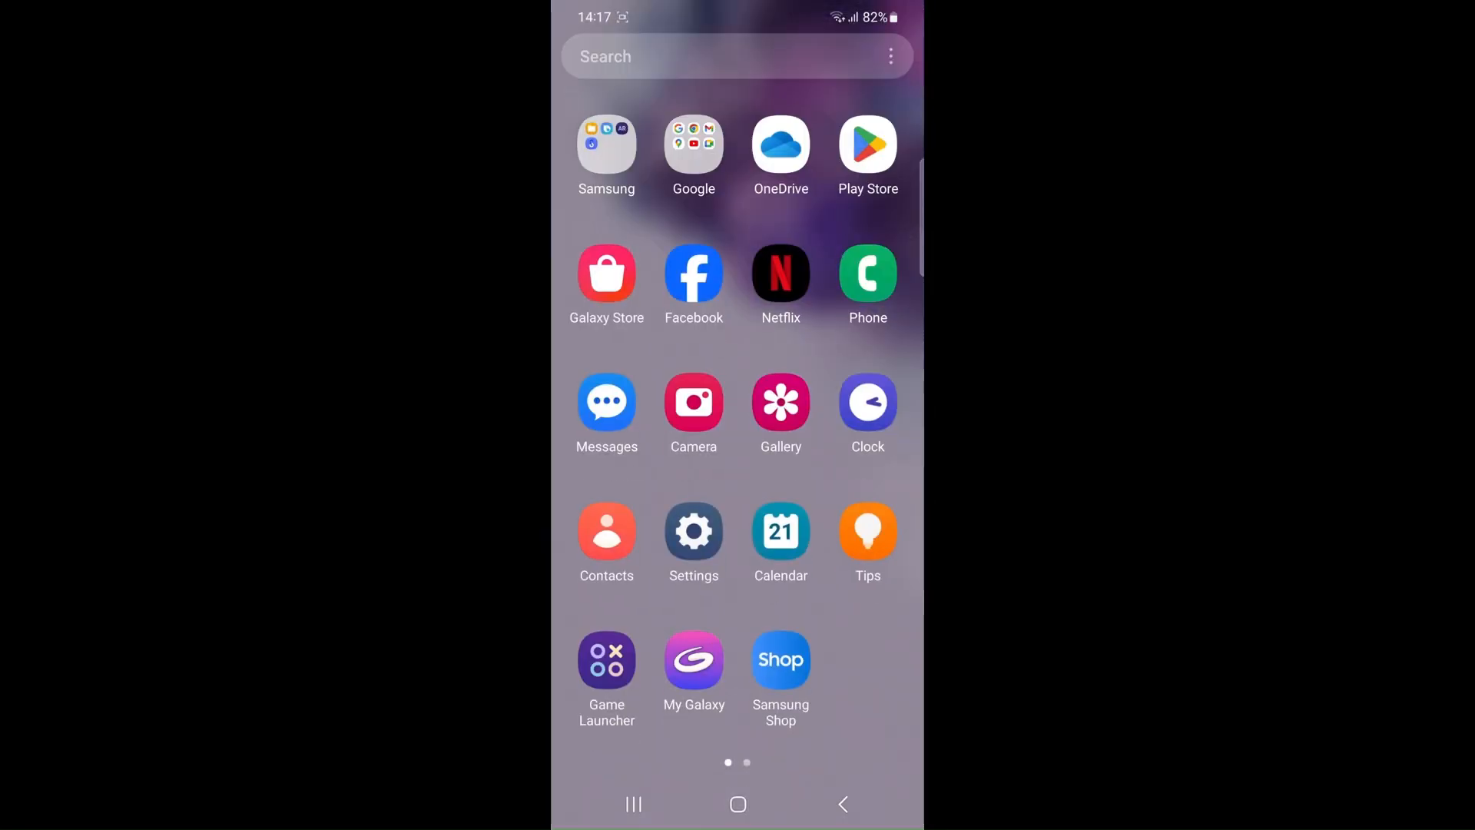
# Step: In Play Store, uninstall Samsung Smart Switch Mobile and reinstall it so it starts downloading
pyautogui.click(705, 57)
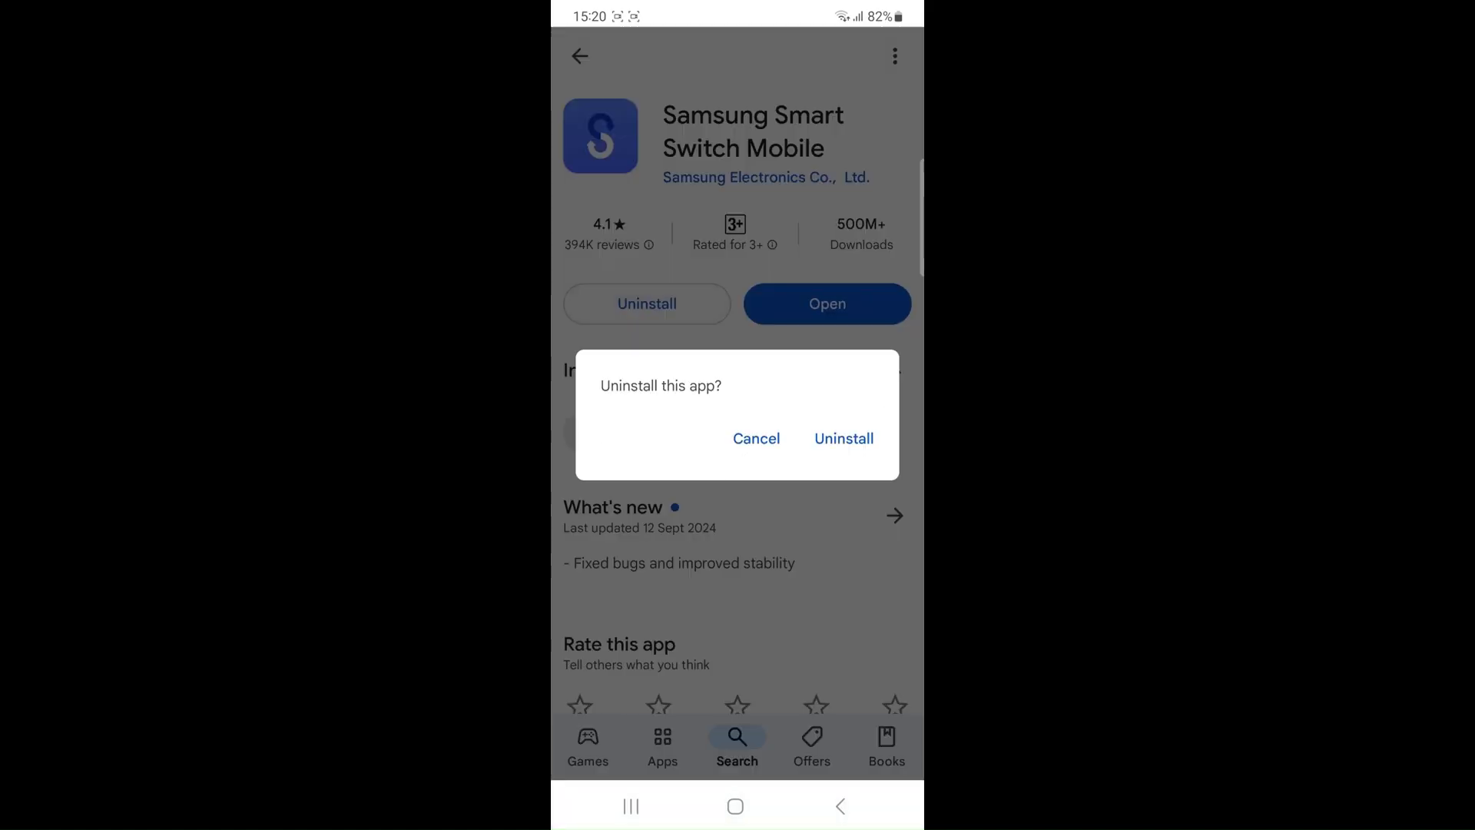
pyautogui.click(844, 438)
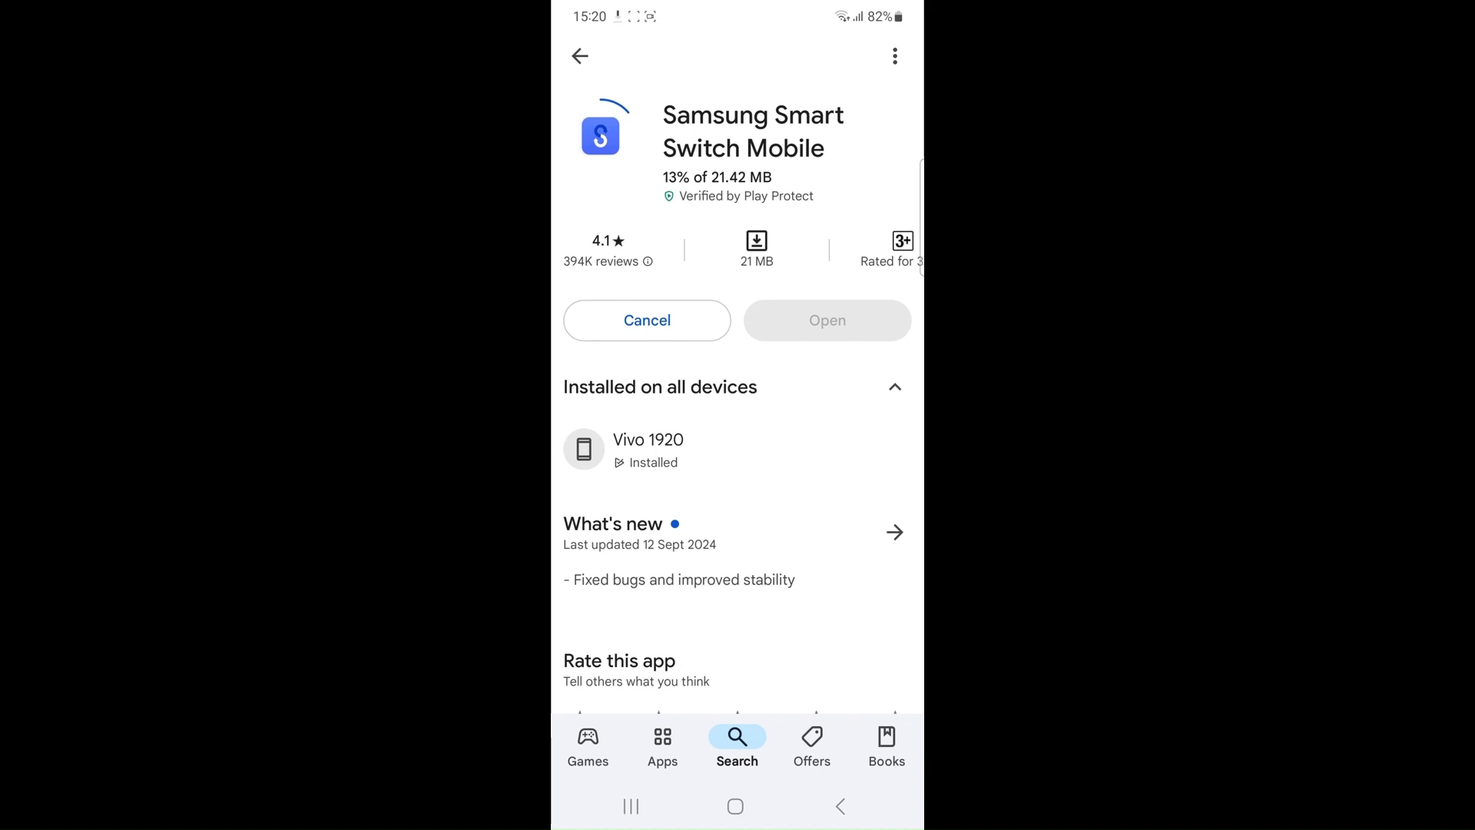